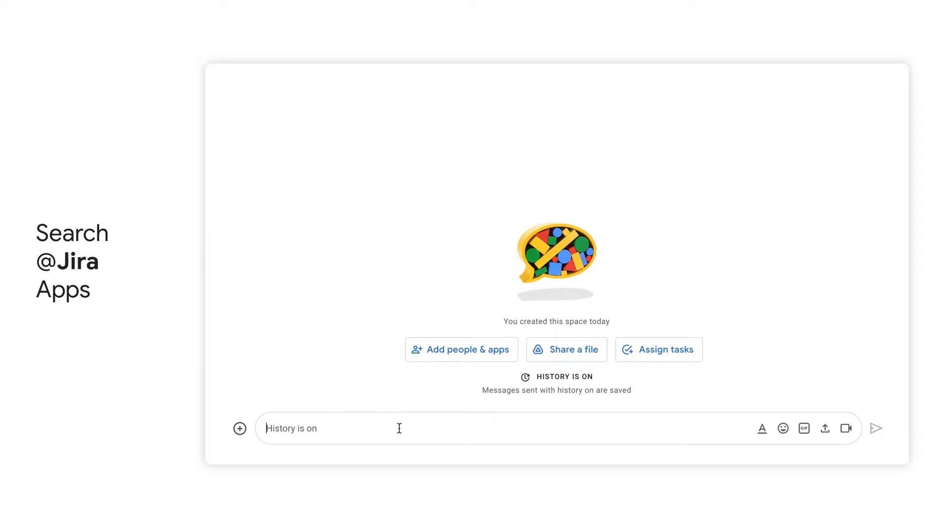
pyautogui.write('@jira')
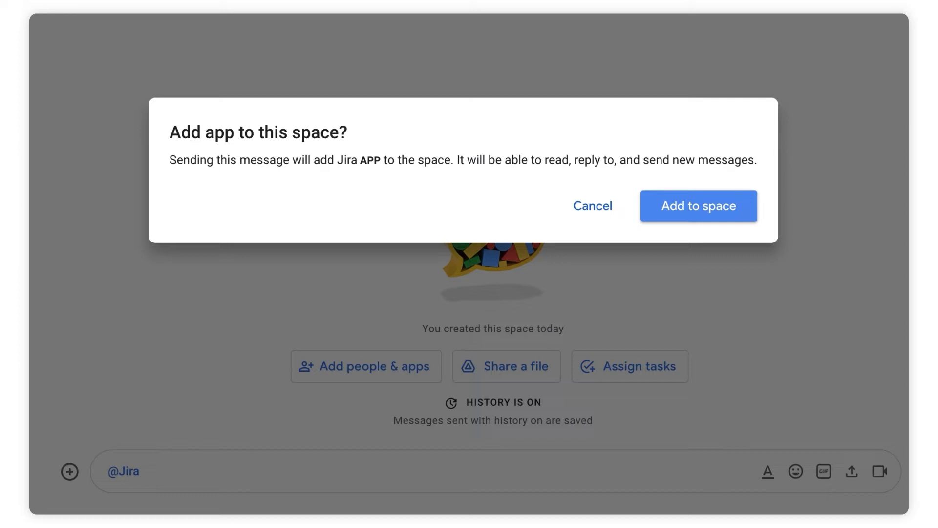
pyautogui.click(699, 206)
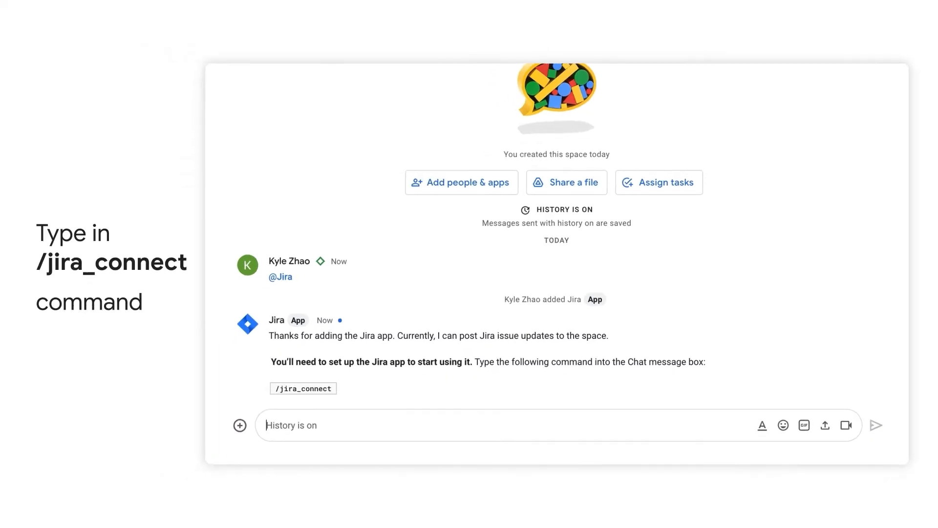
# Step: Send the /jira_connect command to bring up the three-step connection walkthrough
pyautogui.write('/jira_connect')
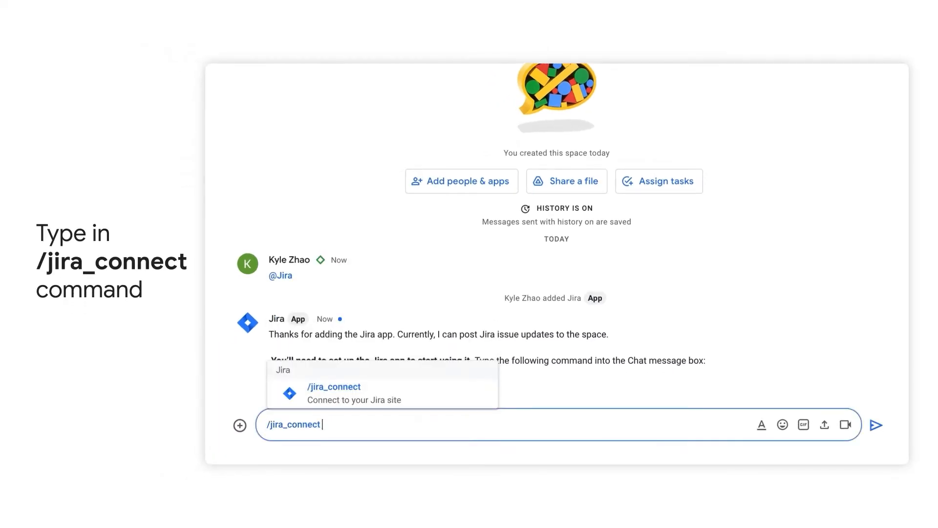
pyautogui.press('Enter')
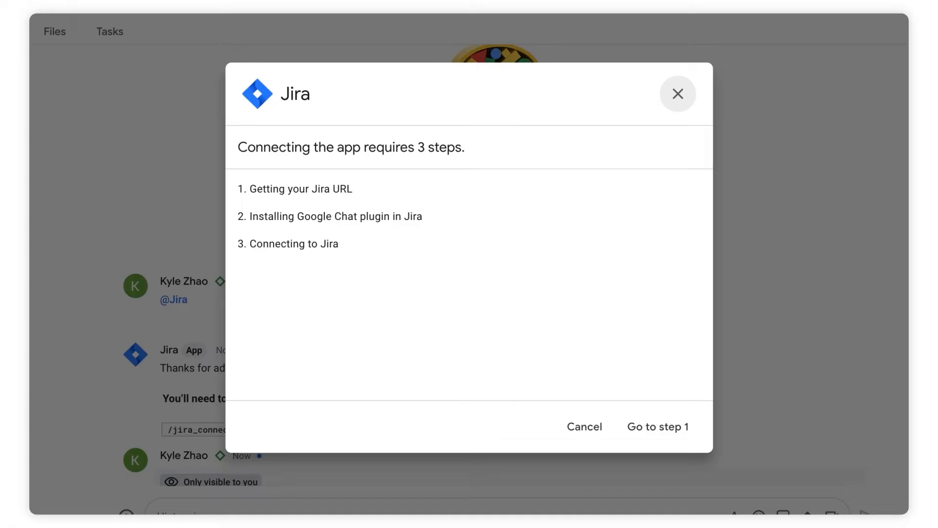
pyautogui.click(659, 426)
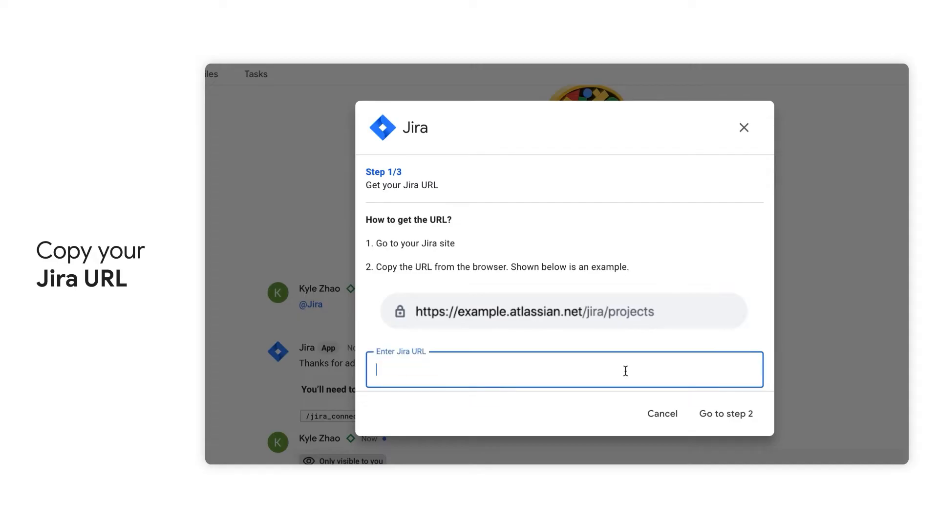
pyautogui.write('https://hangoutschatbotdev.atlassian.net/')
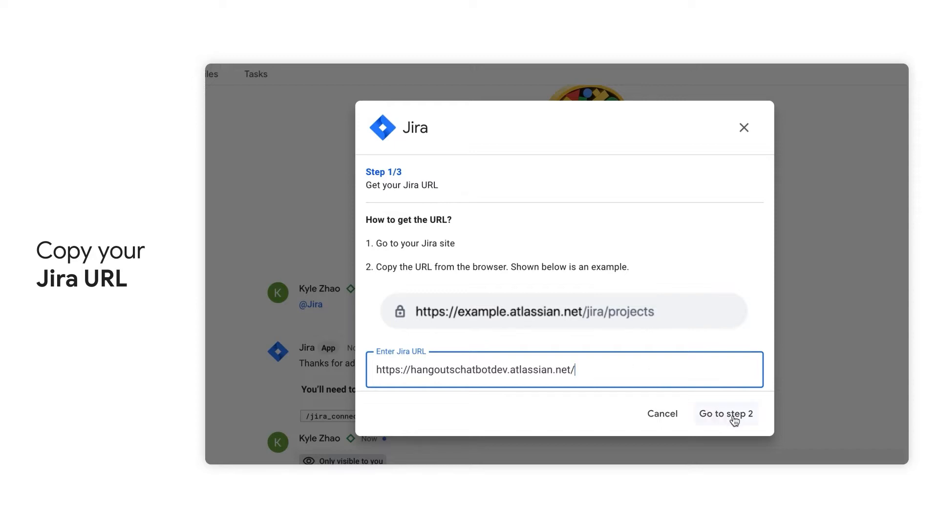
pyautogui.click(727, 414)
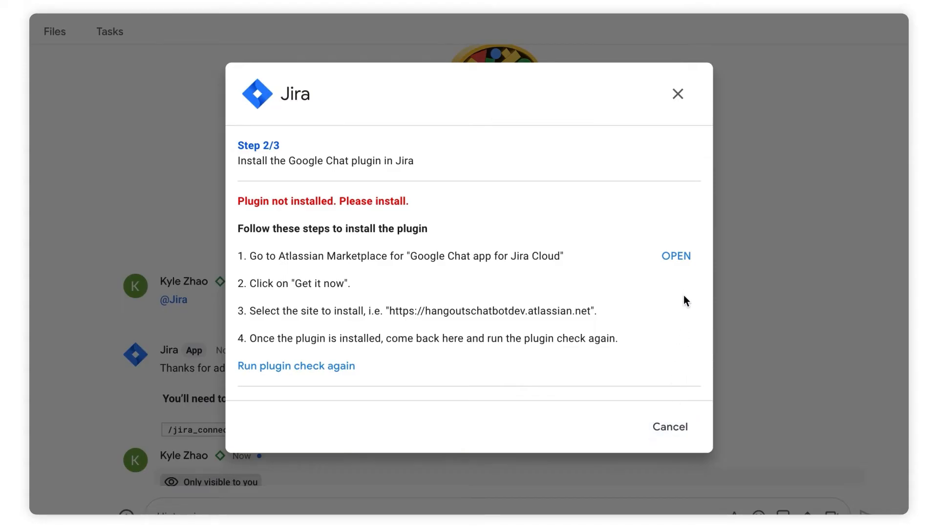
# Step: From the Marketplace listing, start getting the Google Chat app for Jira Cloud and bring up the site list
pyautogui.click(676, 256)
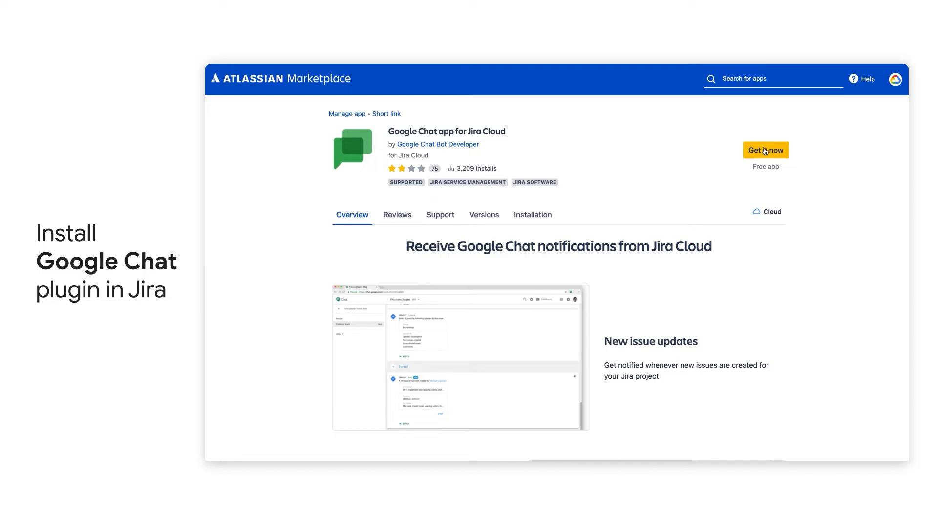
pyautogui.click(765, 150)
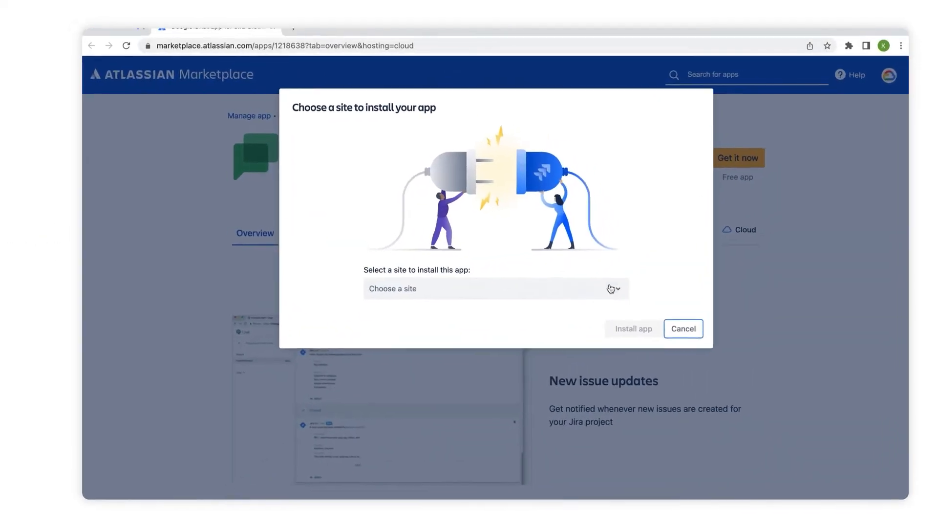
pyautogui.click(496, 288)
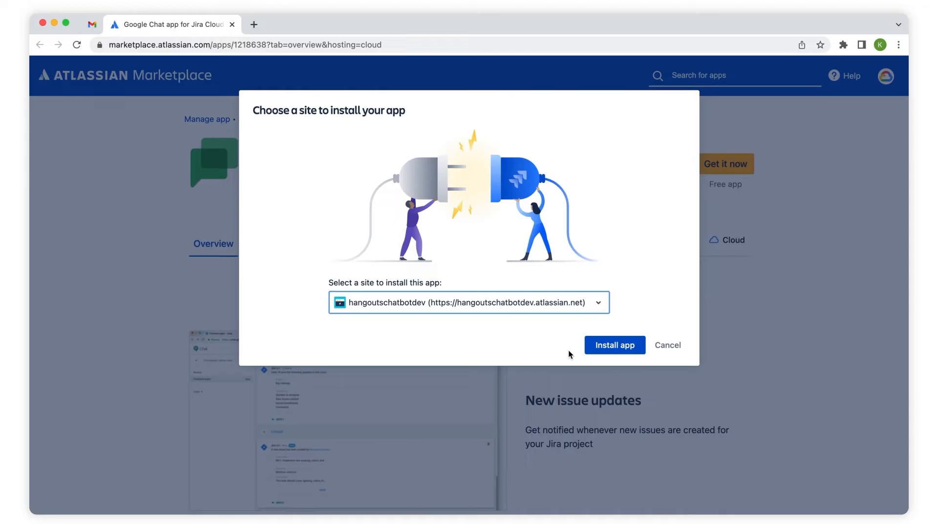
# Step: Install the app on the hangoutschatbotdev site and confirm adding it to Jira
pyautogui.click(615, 345)
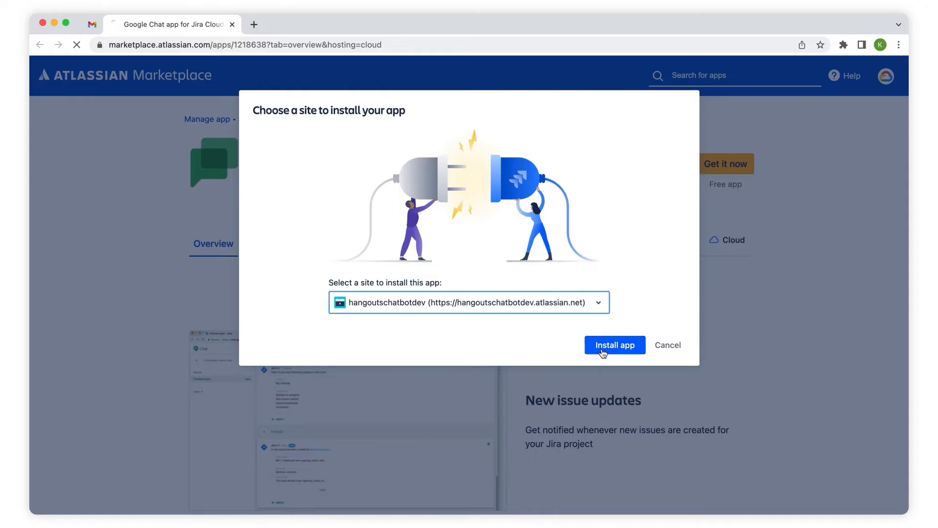
pyautogui.click(615, 345)
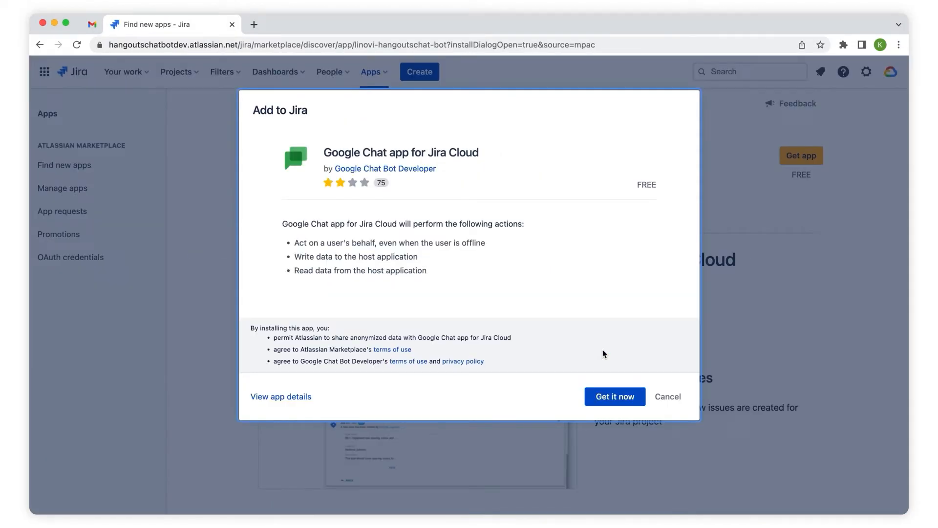
pyautogui.click(615, 397)
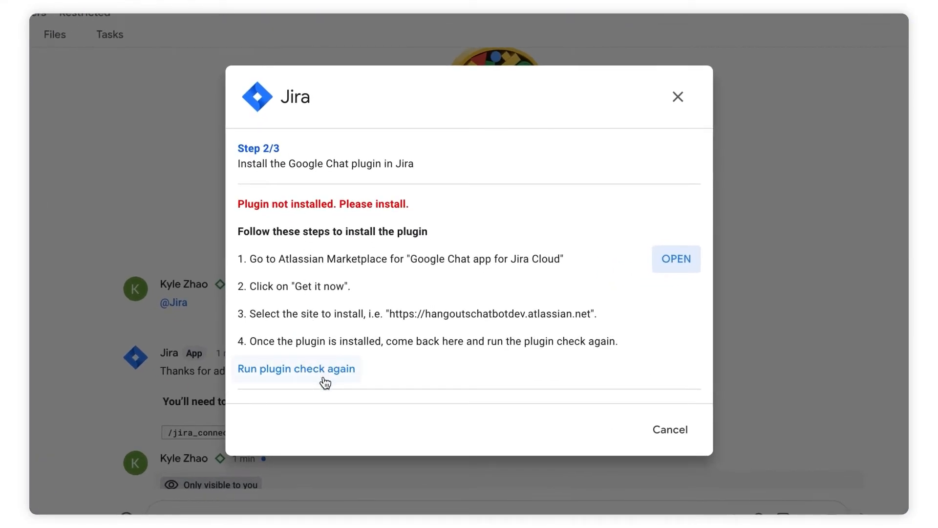
# Step: Rerun the plugin check, advance to step 3 and connect the Jira app to the site
pyautogui.click(296, 368)
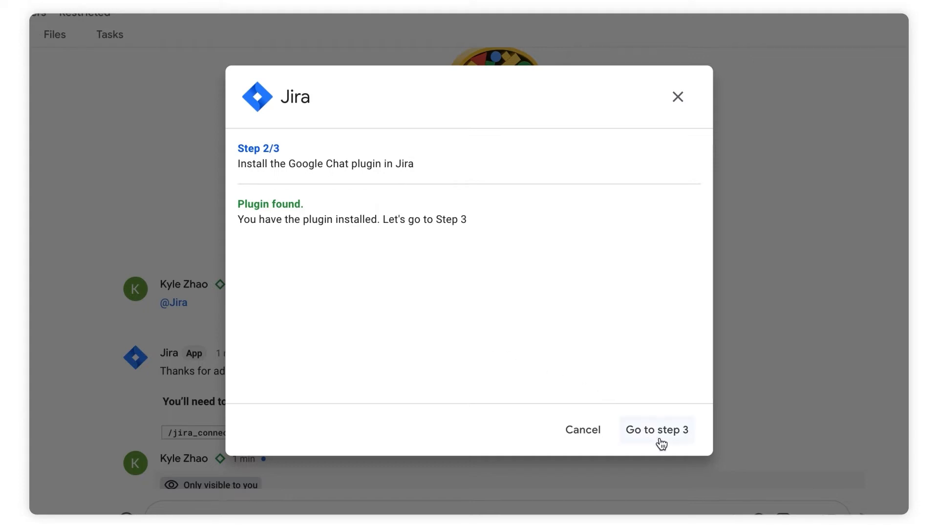
pyautogui.click(657, 431)
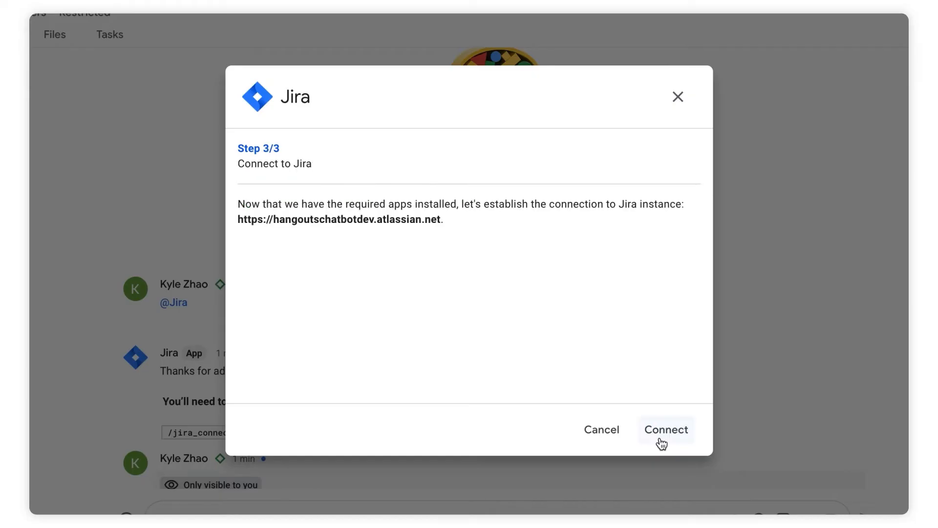
pyautogui.click(667, 430)
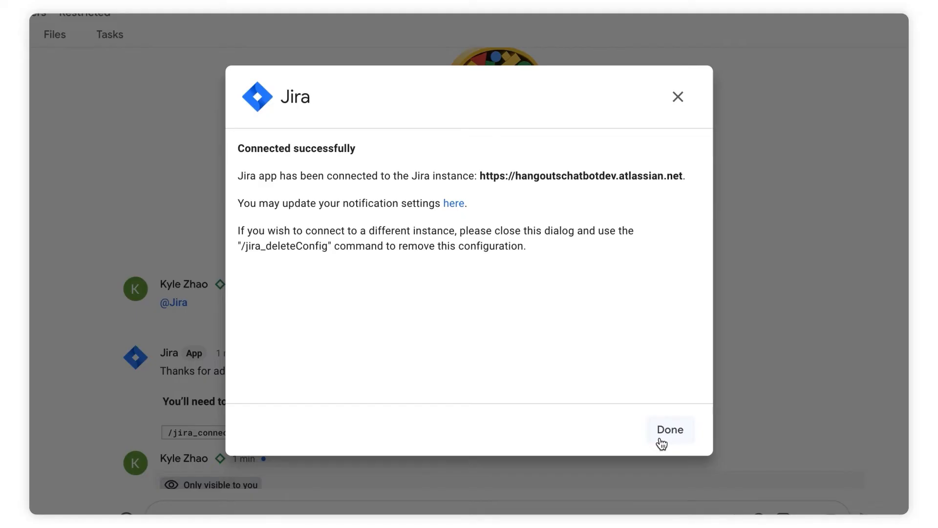
pyautogui.moveTo(472, 224)
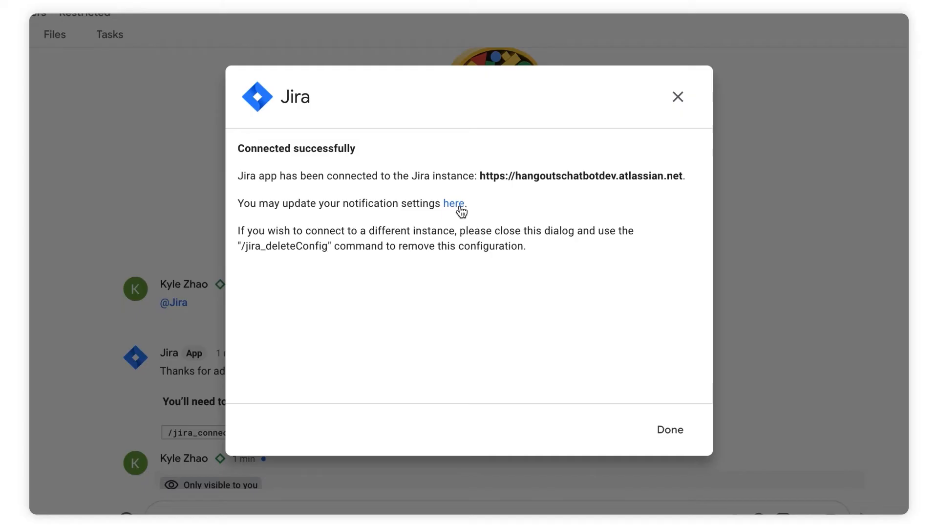
# Step: Set the space's Jira notifications to thread by project, save, and close the connection success message
pyautogui.click(454, 203)
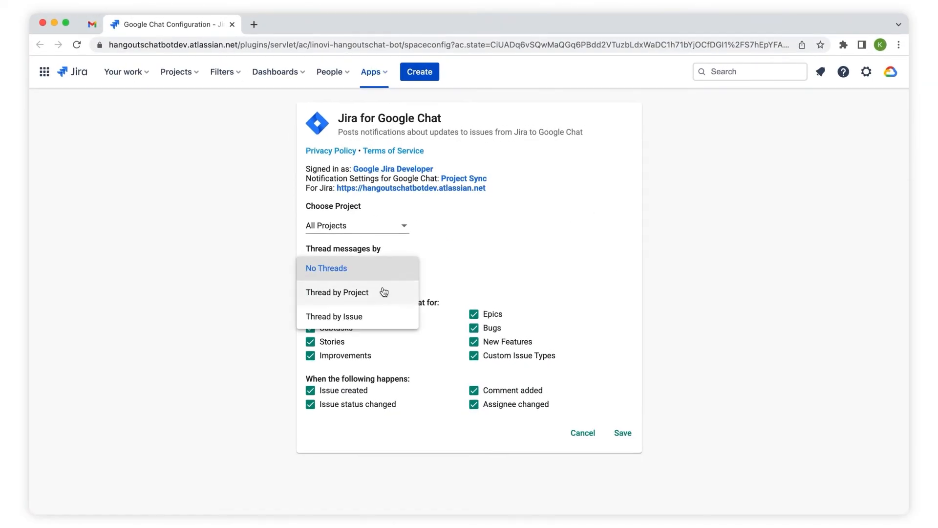
pyautogui.click(337, 292)
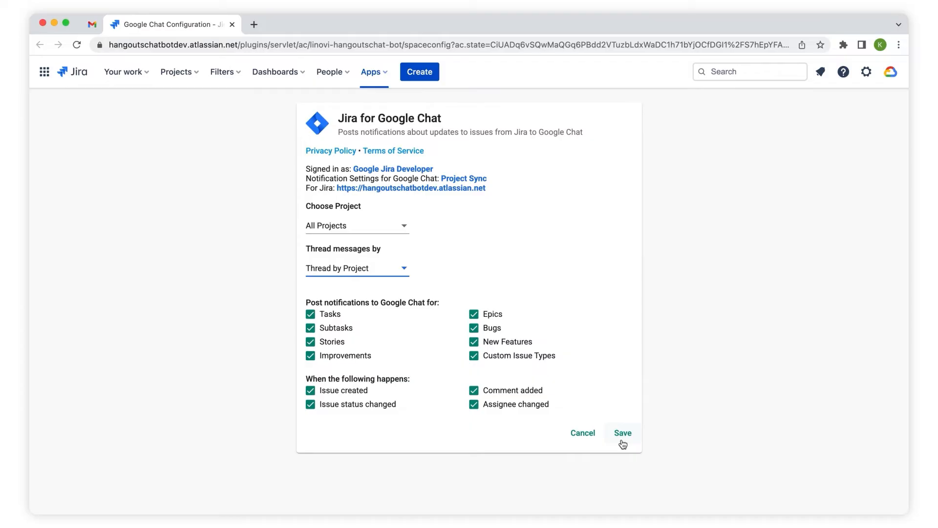
pyautogui.click(623, 433)
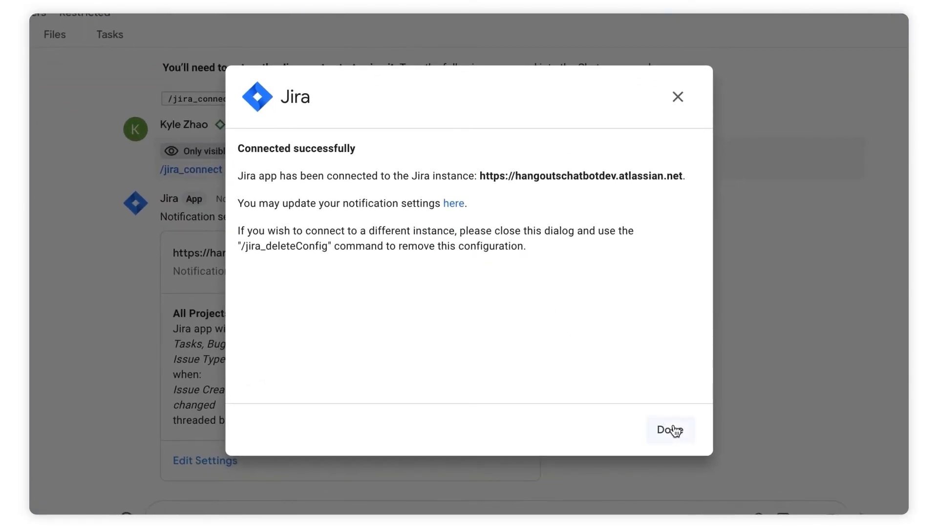
pyautogui.click(670, 430)
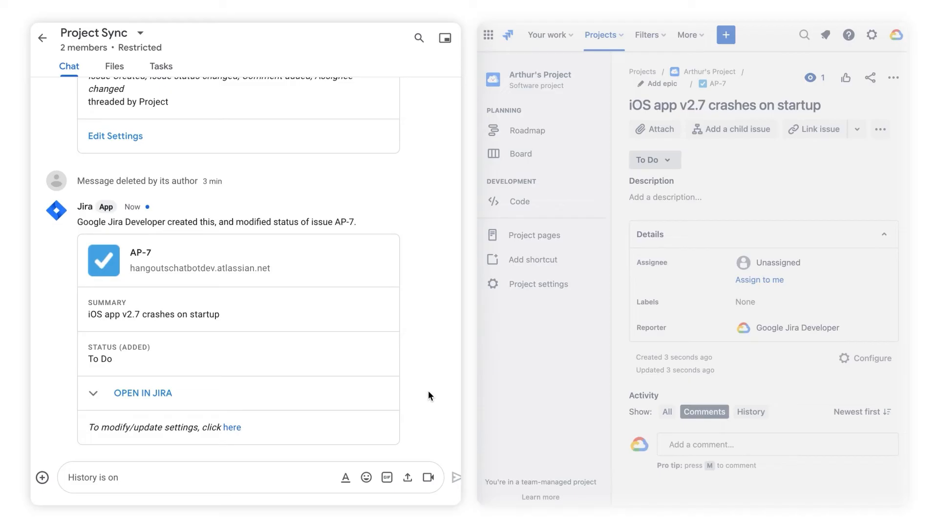
# Step: In Jira, move issue AP-7 from To Do to In Progress so the Chat notification card updates
pyautogui.click(655, 161)
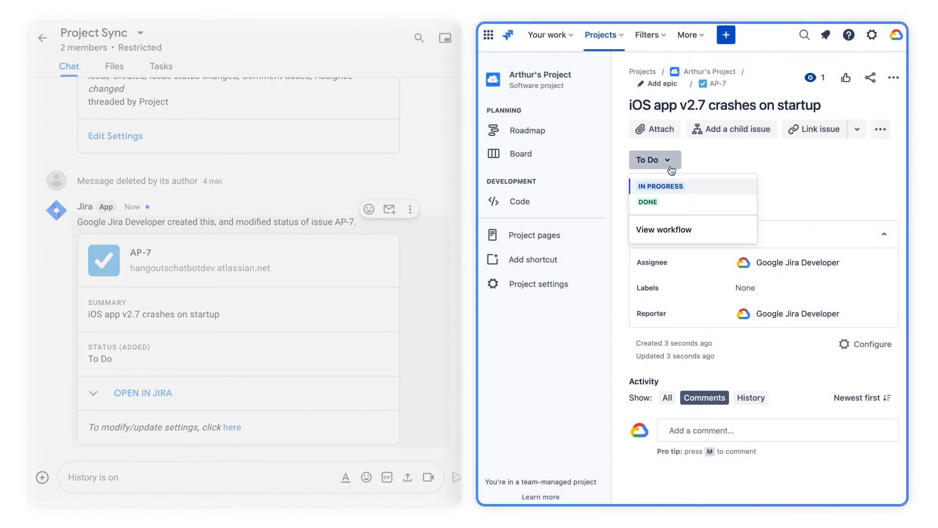
pyautogui.click(661, 186)
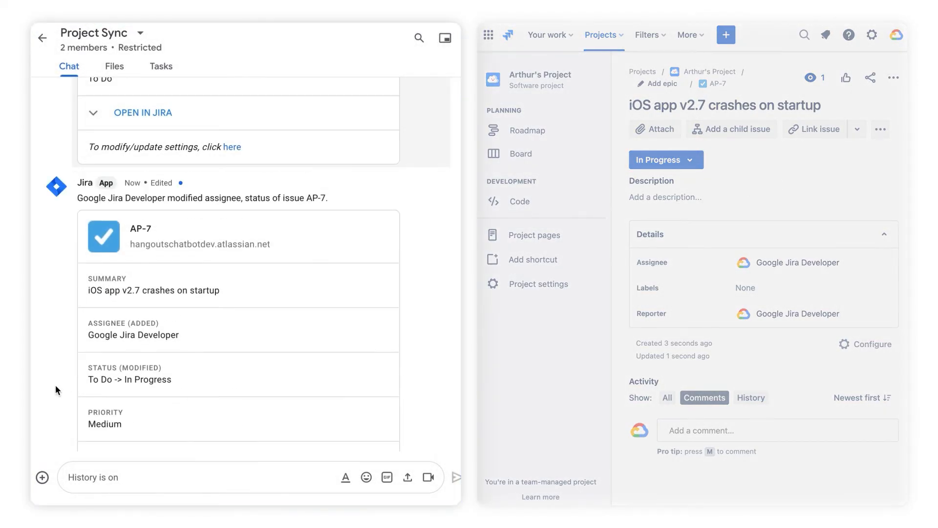
pyautogui.scroll(-3)
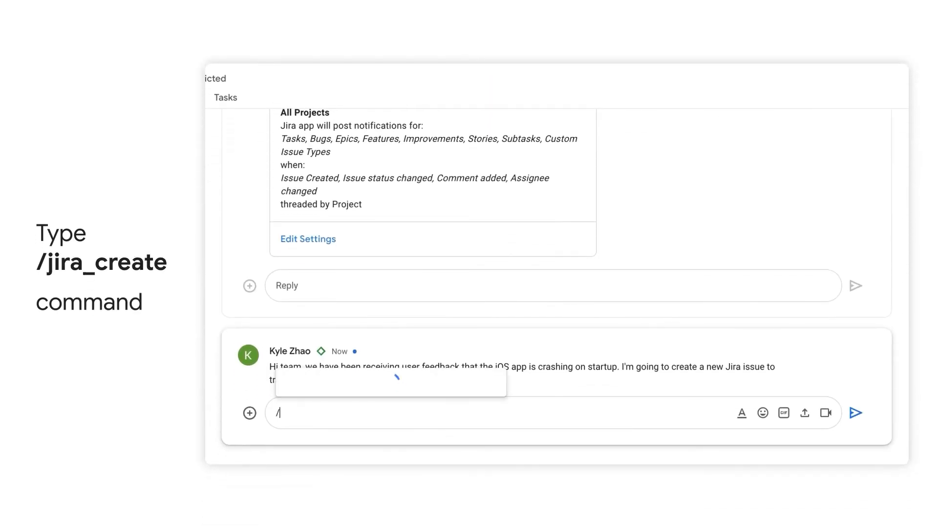
# Step: Run /jira_create, choose Arthur's Project, and enter the 'iOS app crashing at startup' summary and user-feedback description
pyautogui.write('jira_create')
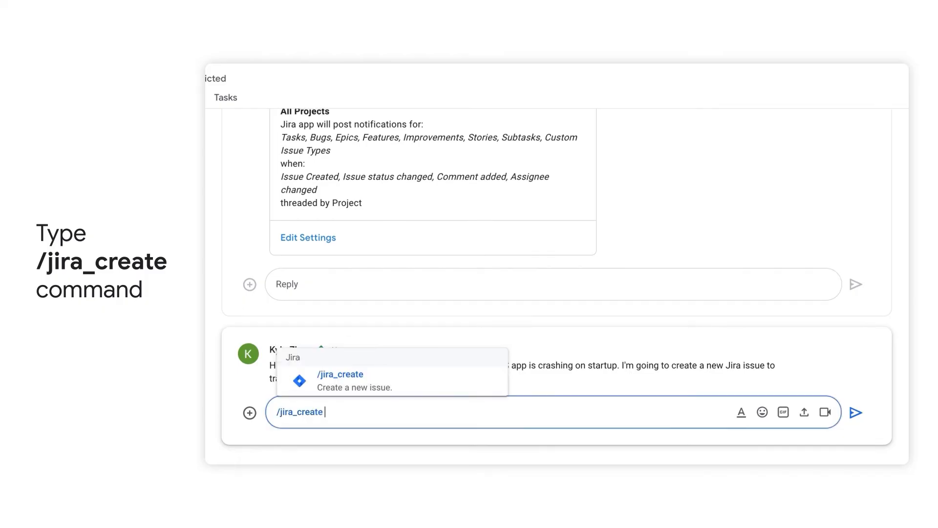
pyautogui.press('Enter')
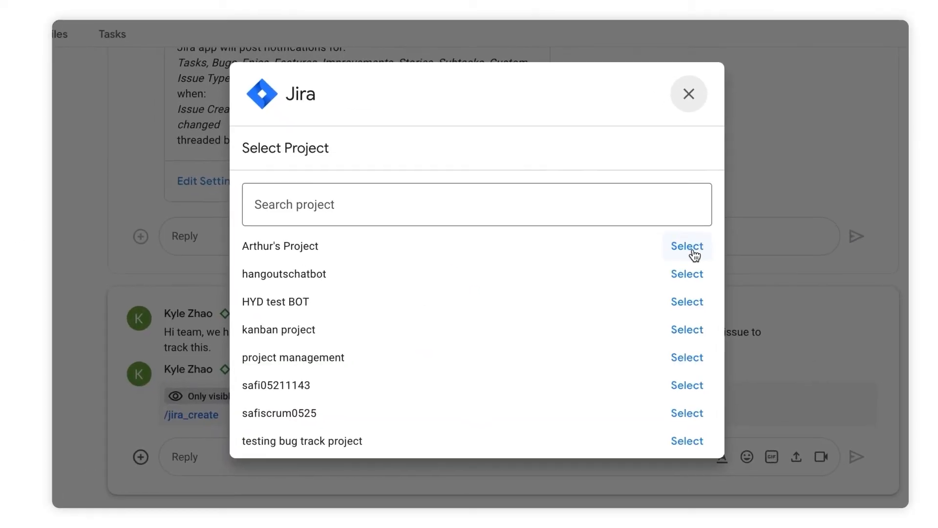
pyautogui.click(686, 246)
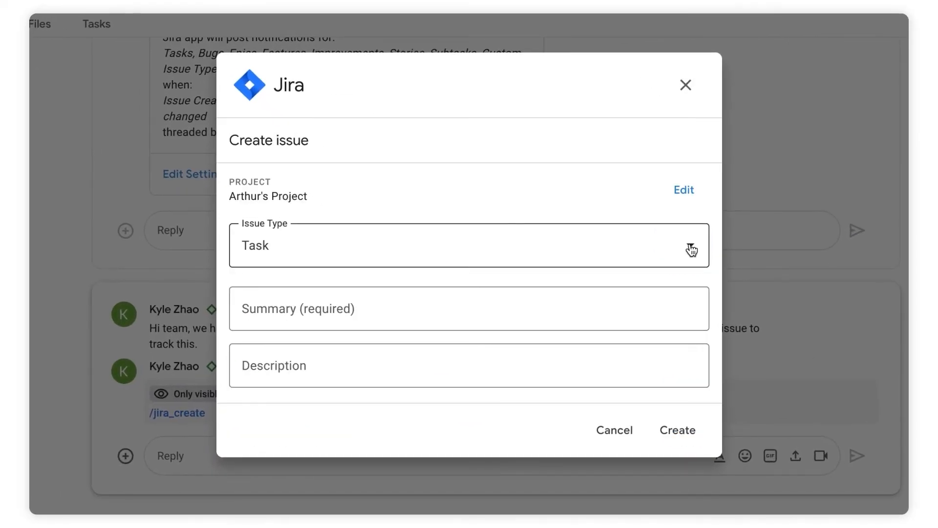
pyautogui.write('iOS app crashing at startup')
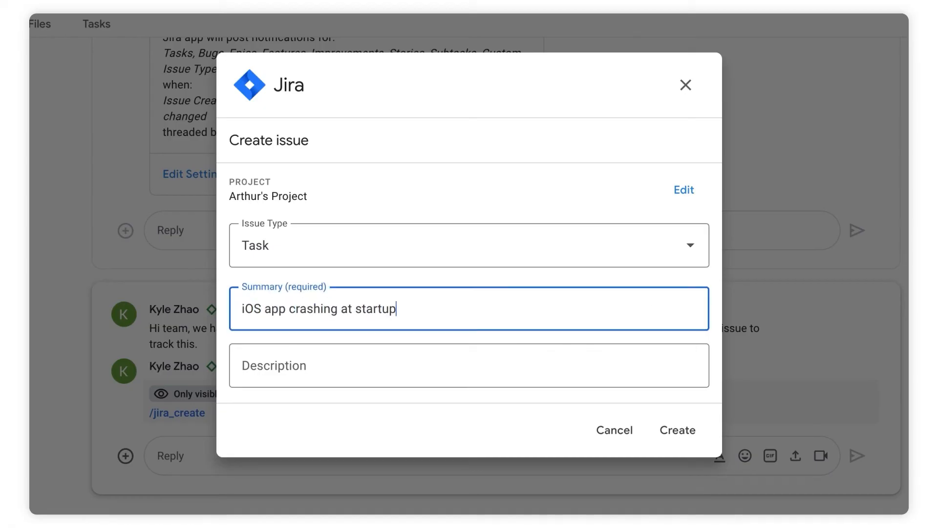
pyautogui.write('We have received several user feedback that the latest iOS app crashes at startup.')
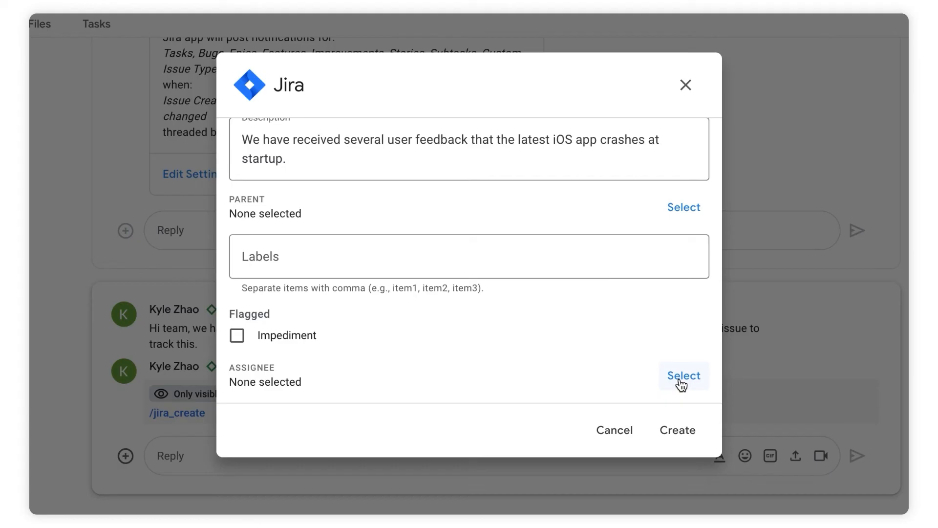
# Step: Pick an assignee, create the Jira issue AP-8 and dismiss the confirmation
pyautogui.click(683, 375)
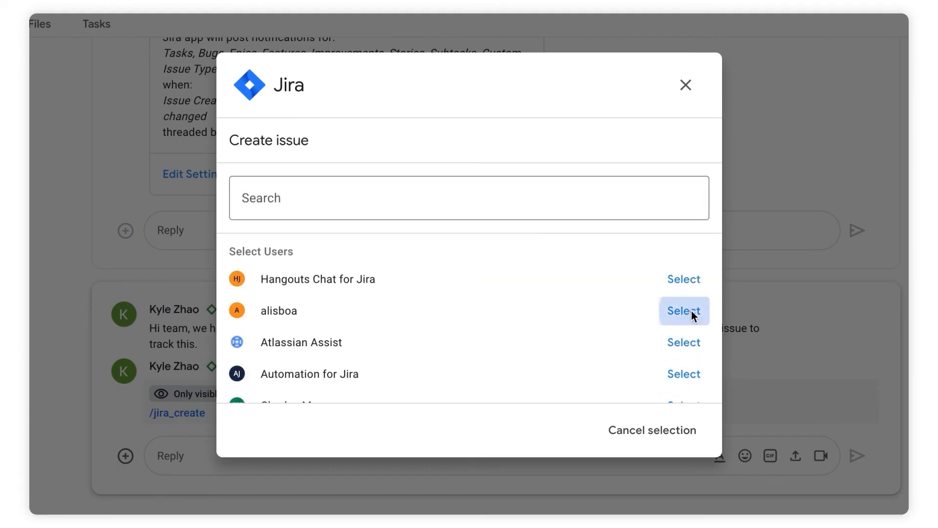
pyautogui.click(685, 311)
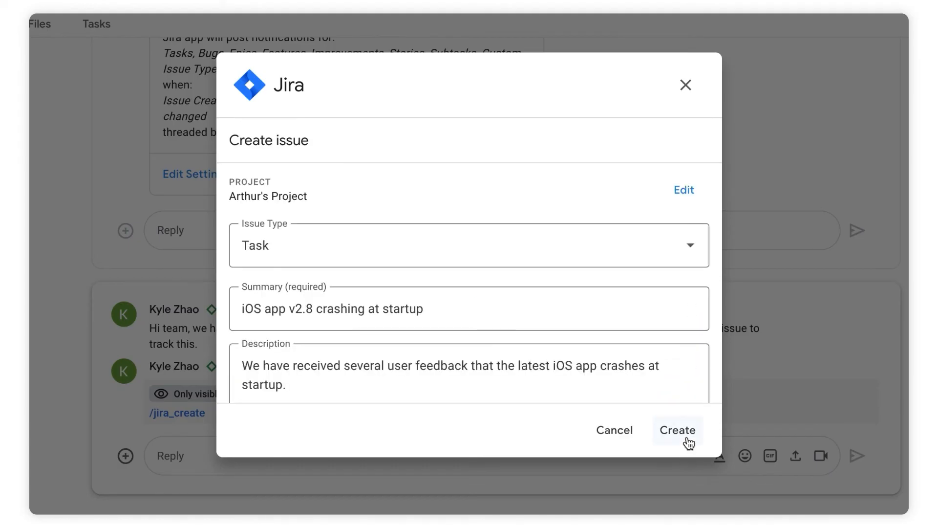
pyautogui.click(677, 430)
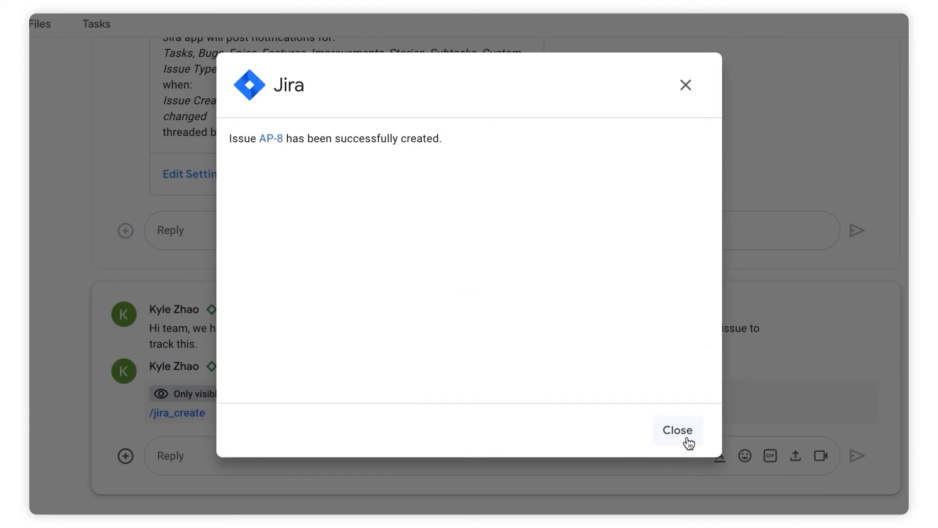
pyautogui.click(678, 431)
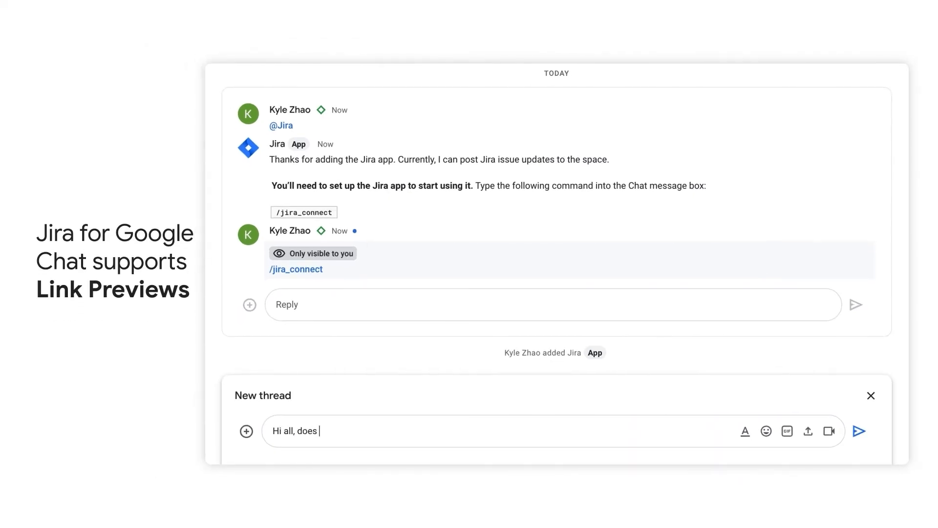
# Step: Post 'anyone have bandwidth to help... thanks!' with the AP-7 link and expand its Jira preview card
pyautogui.write('anyone have bandwidth to help take a look at https://hangoutschatbotdev.atlassian.net/browse/AP-7 ? T')
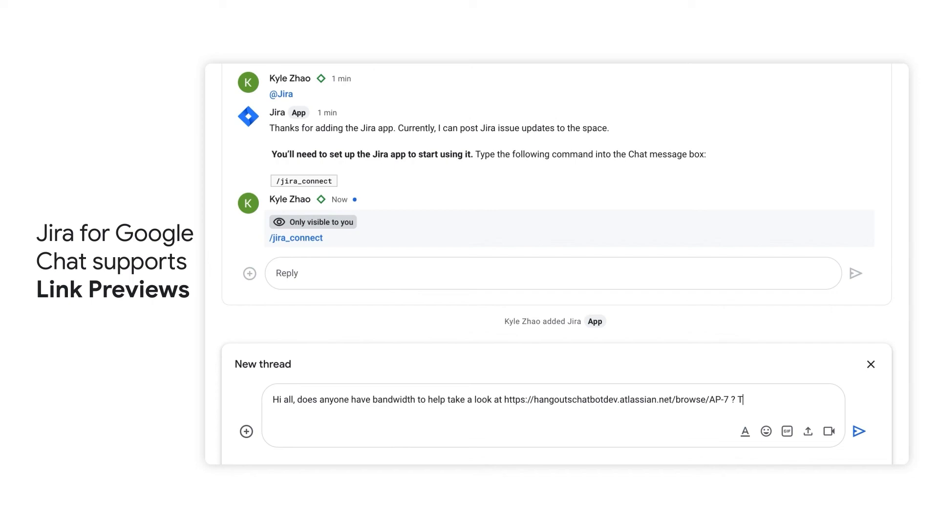
pyautogui.write('hanks!')
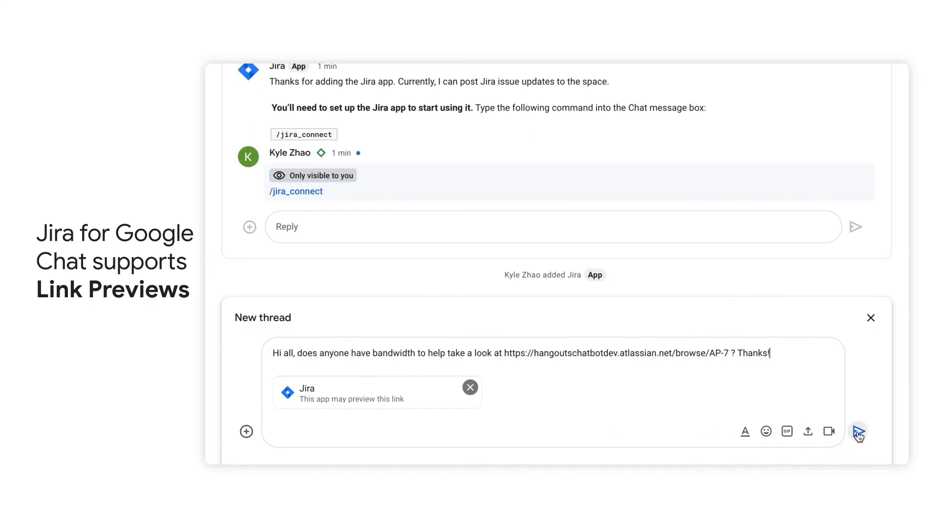
pyautogui.click(860, 431)
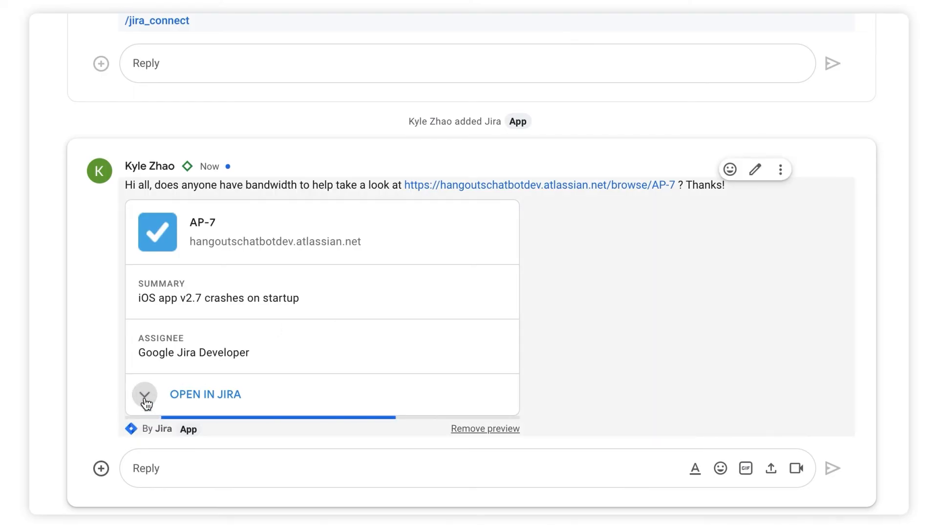
pyautogui.click(144, 394)
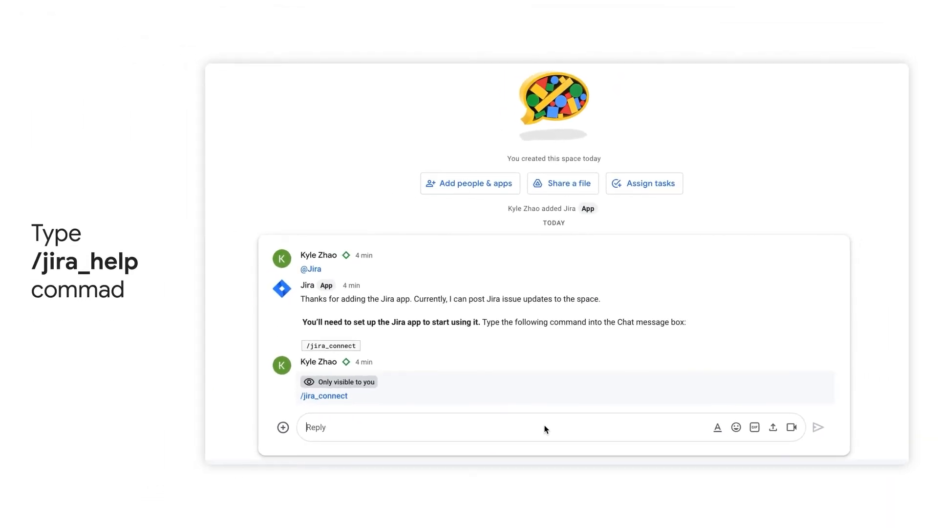
# Step: Draft the /jira_help command in the reply box, showing Jira's help suggestion
pyautogui.write('/jira_help')
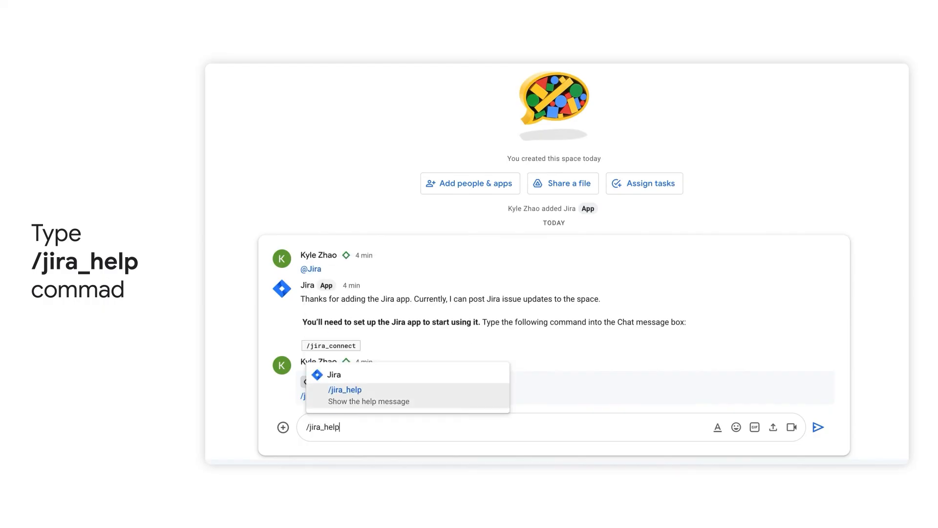